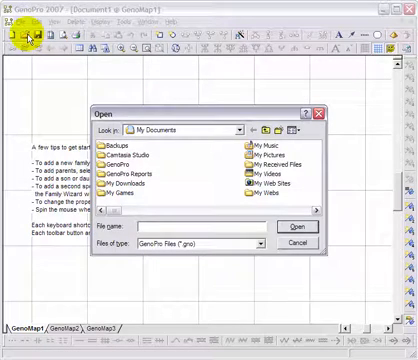
{"action": "mouse_move", "coordinate": [262, 245]}
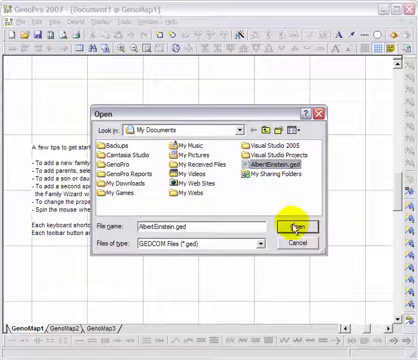
Import the AlbertEinstein.ged GEDCOM file into a new genogram.
{"action": "left_click", "coordinate": [287, 222]}
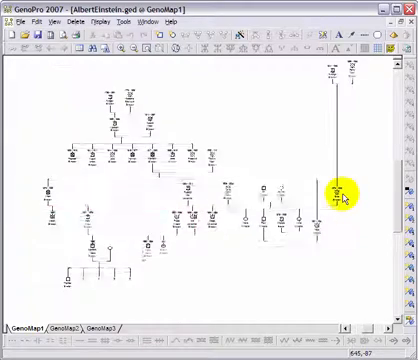
Select Elsa Einstein, who has two children, on the far-right overlapping branch.
{"action": "left_click", "coordinate": [332, 190]}
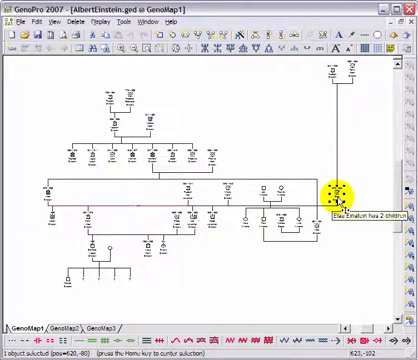
{"action": "mouse_move", "coordinate": [307, 89]}
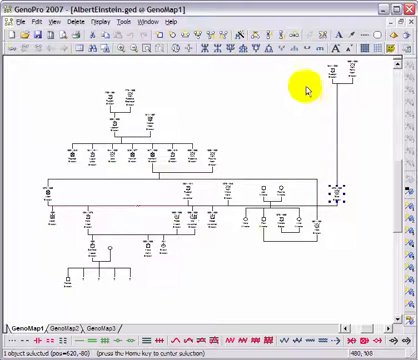
{"action": "mouse_move", "coordinate": [290, 48]}
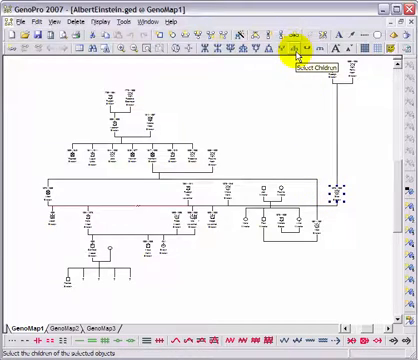